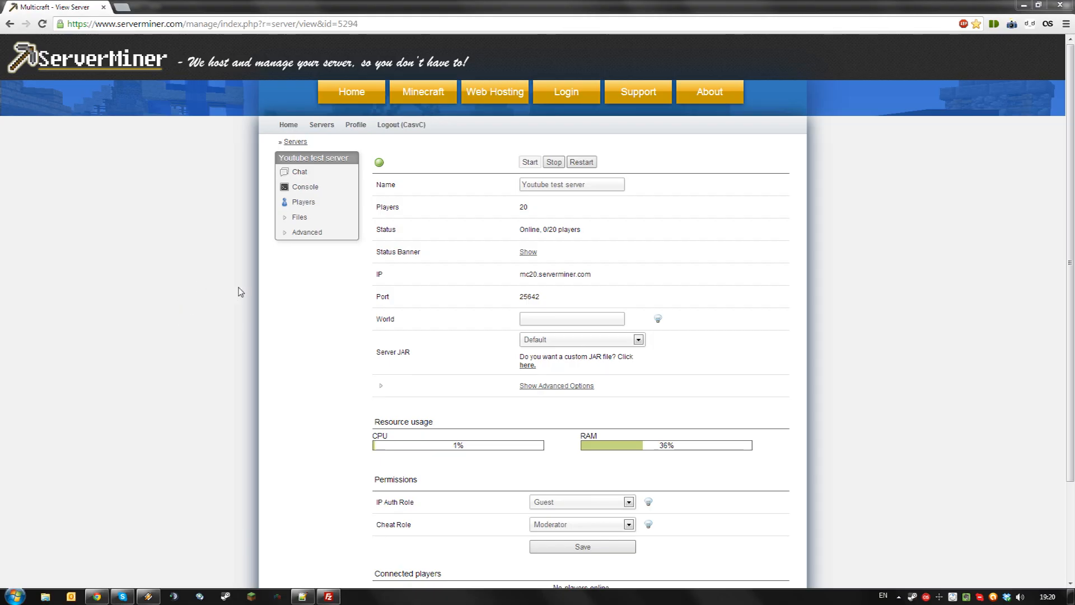
pyautogui.moveTo(390, 171)
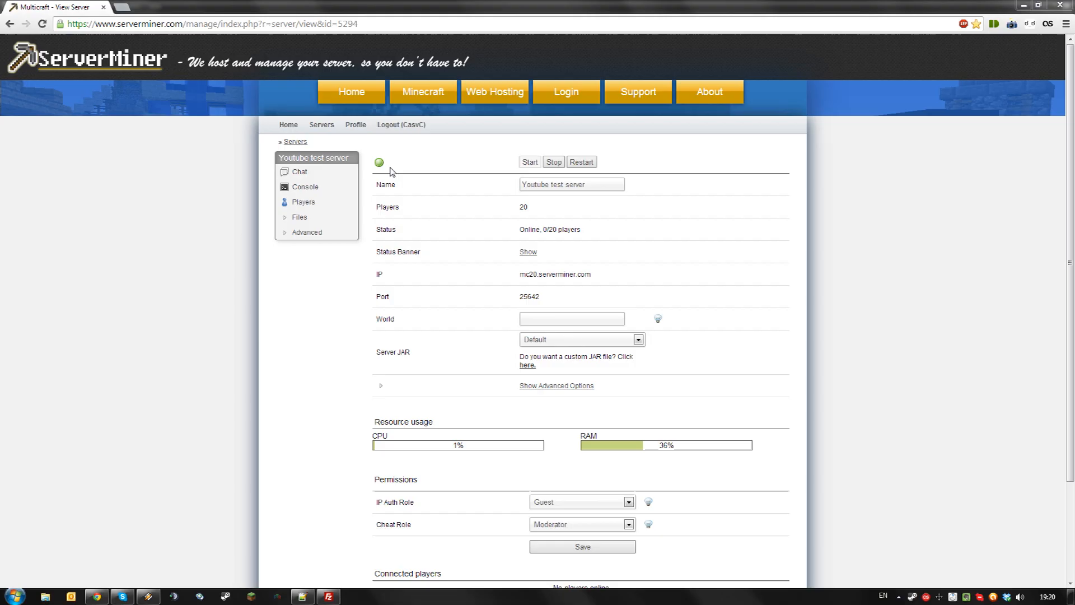
pyautogui.moveTo(392, 159)
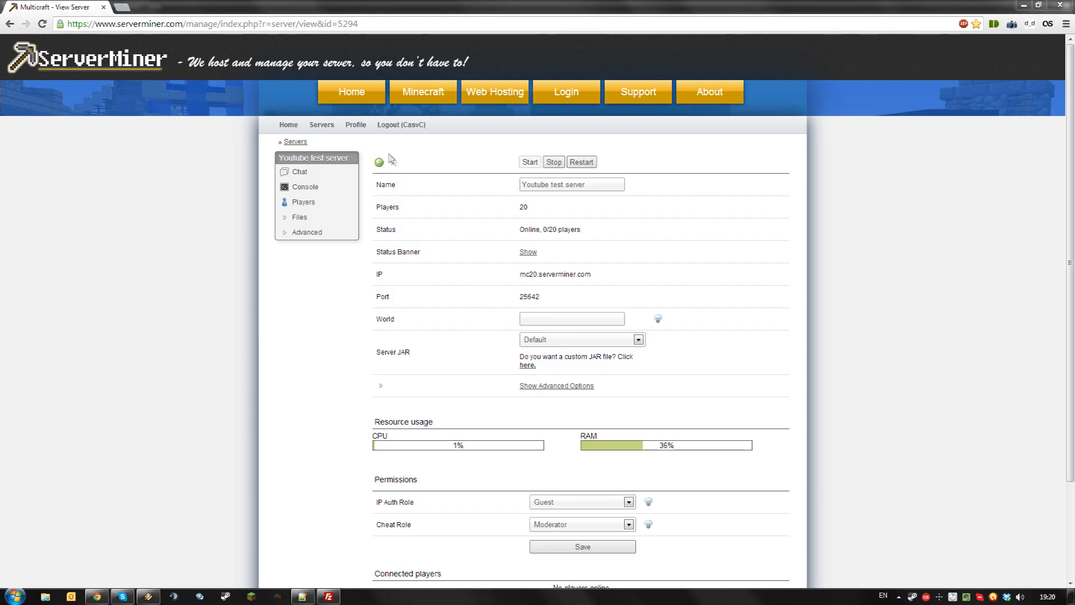
pyautogui.moveTo(370, 168)
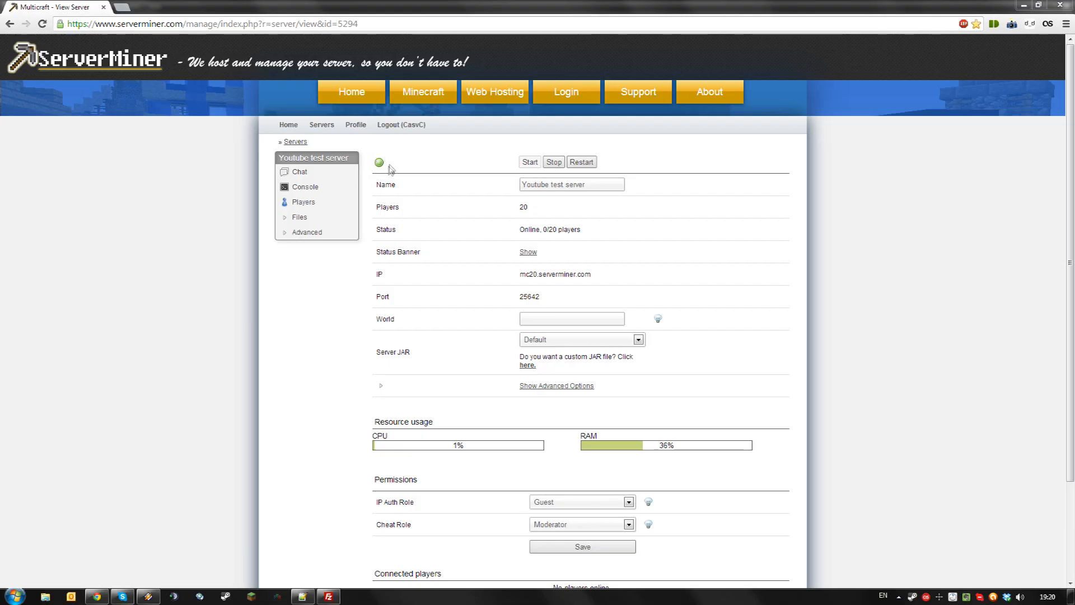
pyautogui.moveTo(466, 183)
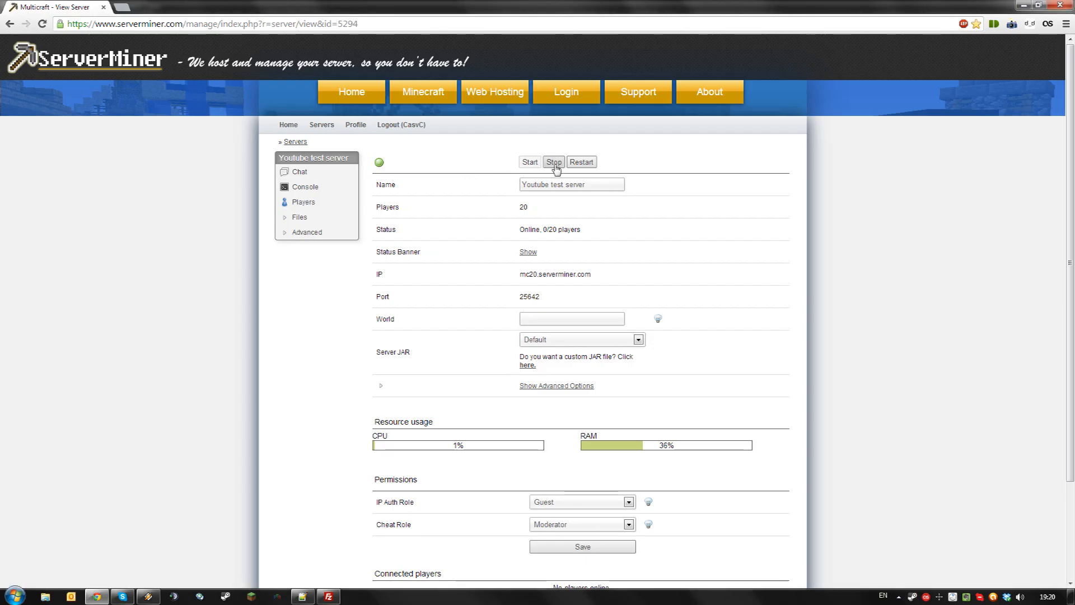
# - Stop the Youtube test server until Offline, then start it again
pyautogui.click(553, 161)
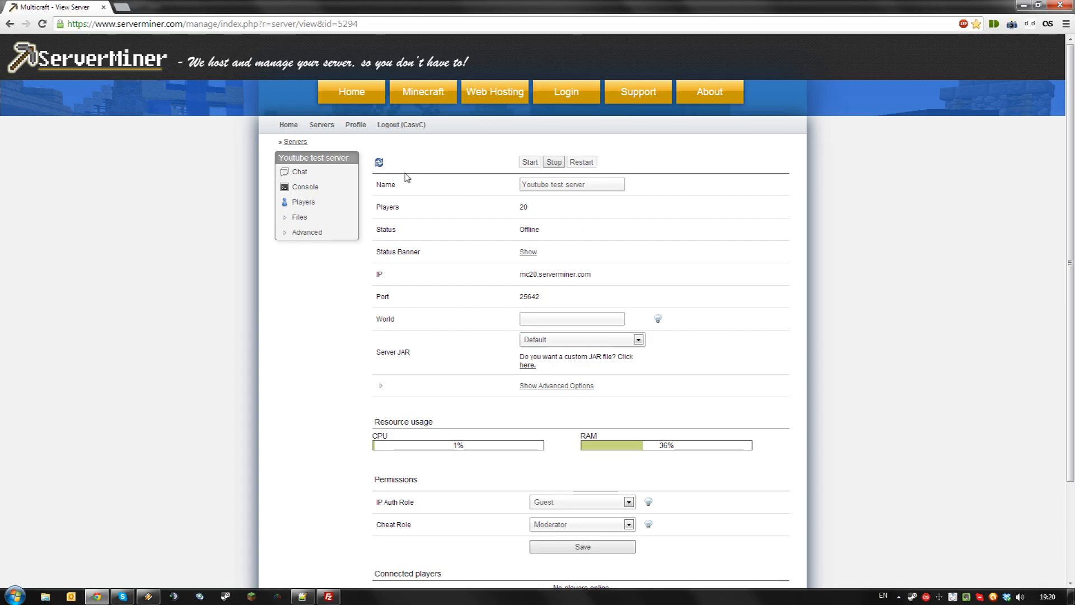
pyautogui.moveTo(369, 171)
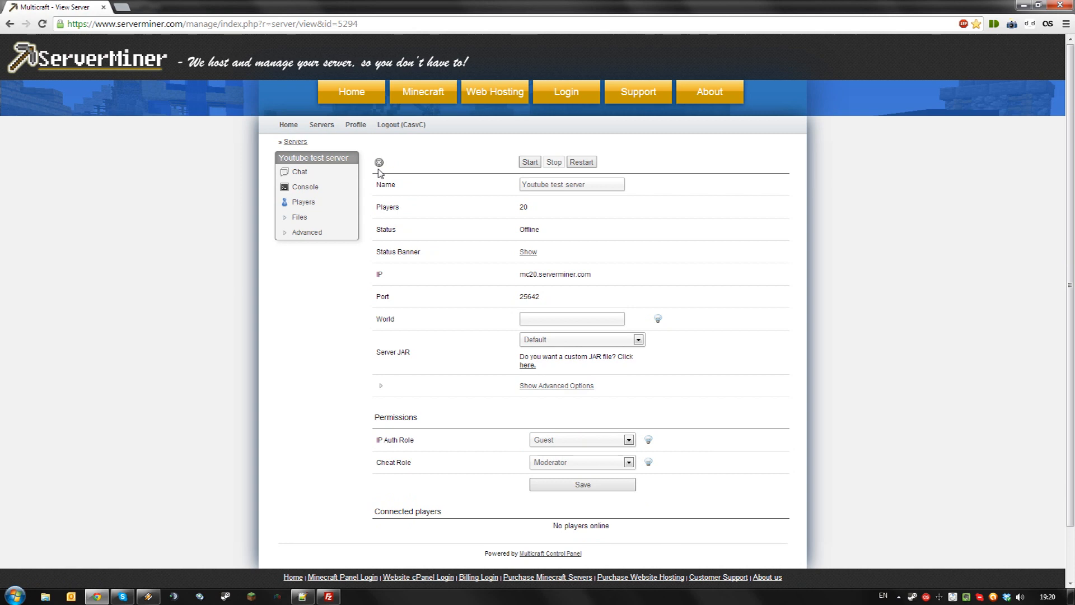
pyautogui.moveTo(384, 160)
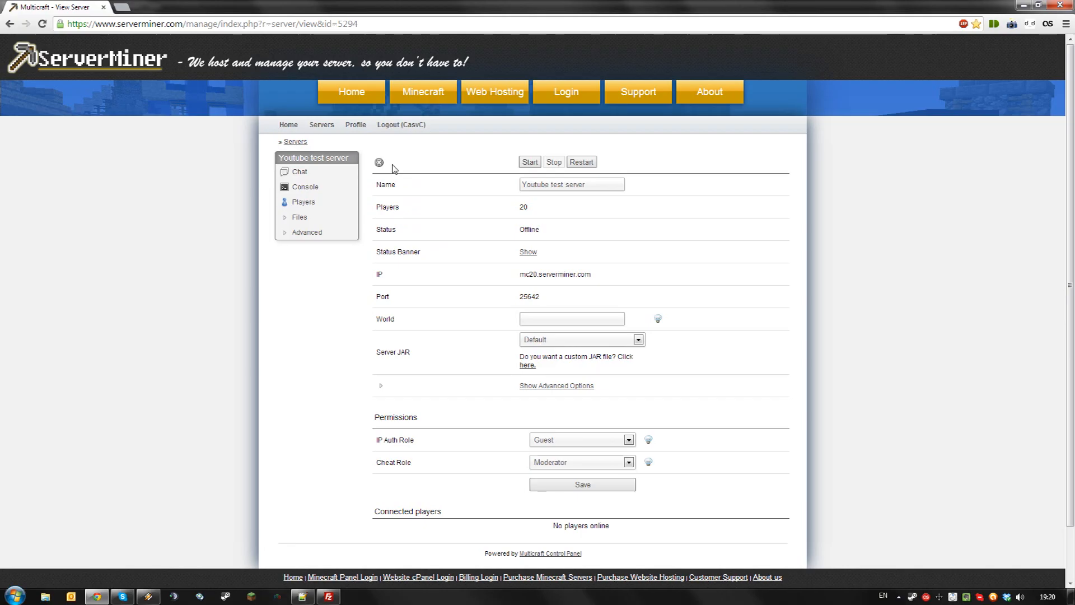
pyautogui.moveTo(482, 172)
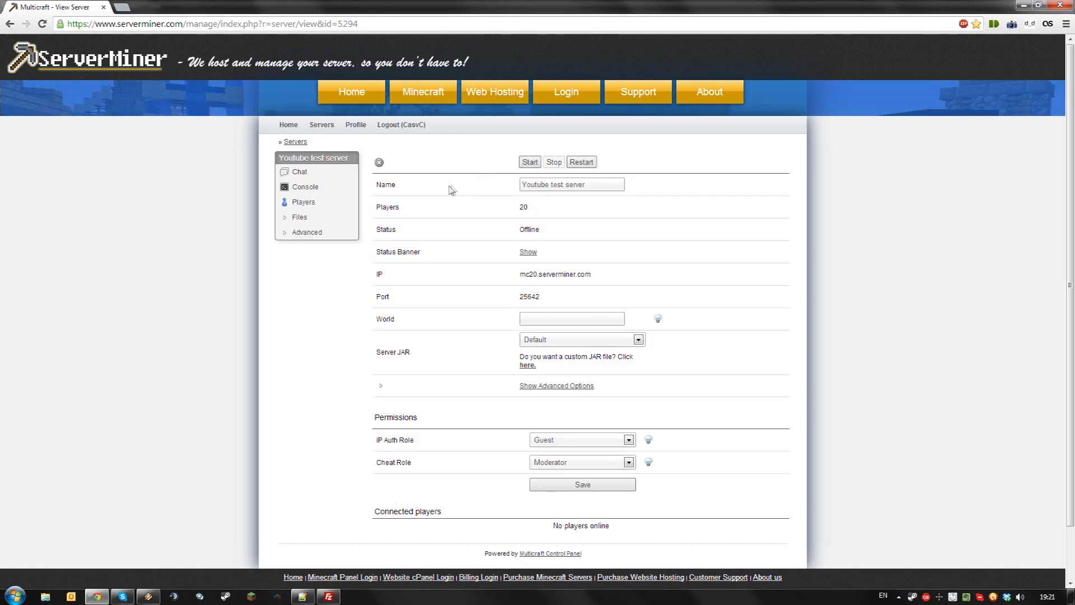
pyautogui.moveTo(395, 157)
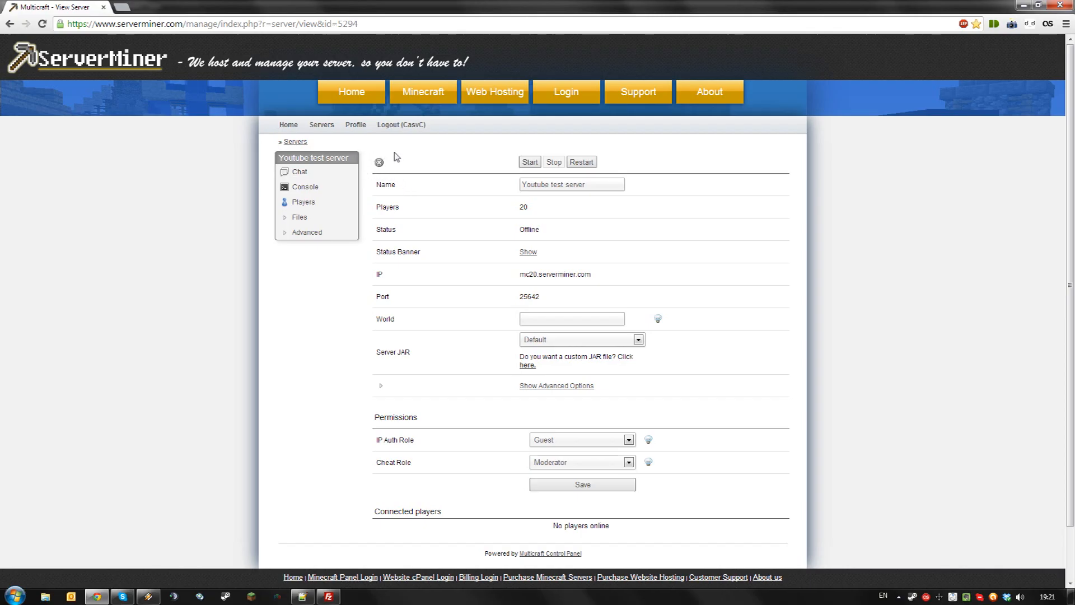
pyautogui.click(529, 161)
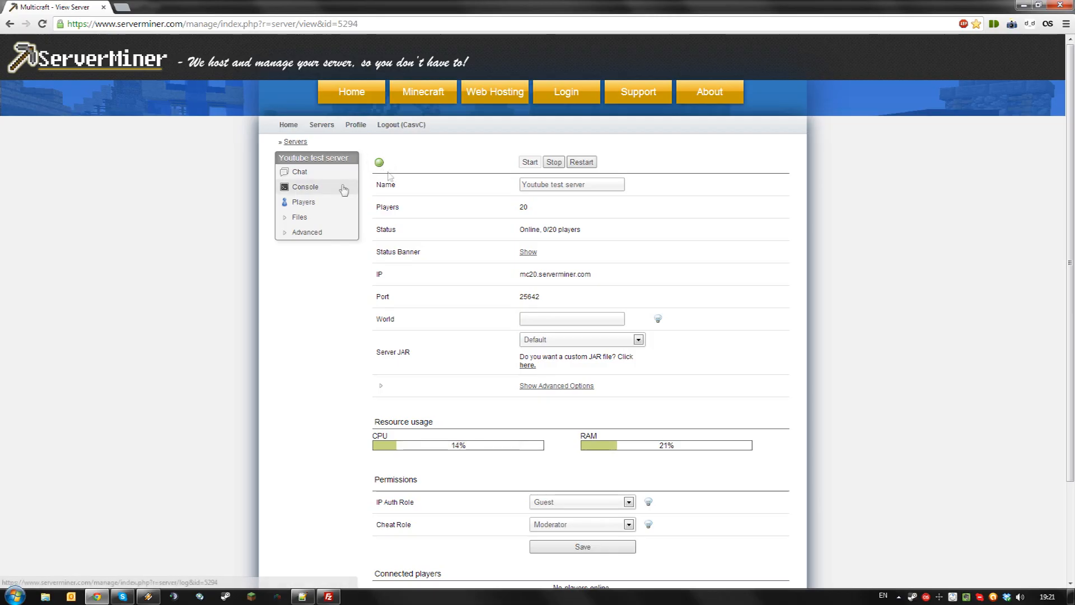
# - Show the console log with the server's stop and startup messages
pyautogui.click(304, 187)
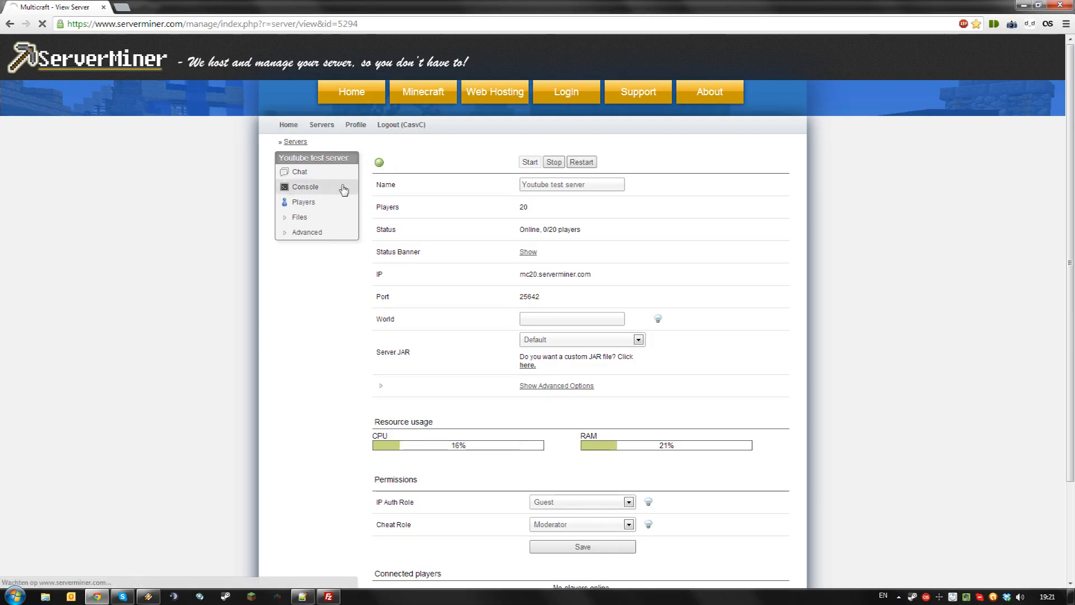
pyautogui.click(304, 187)
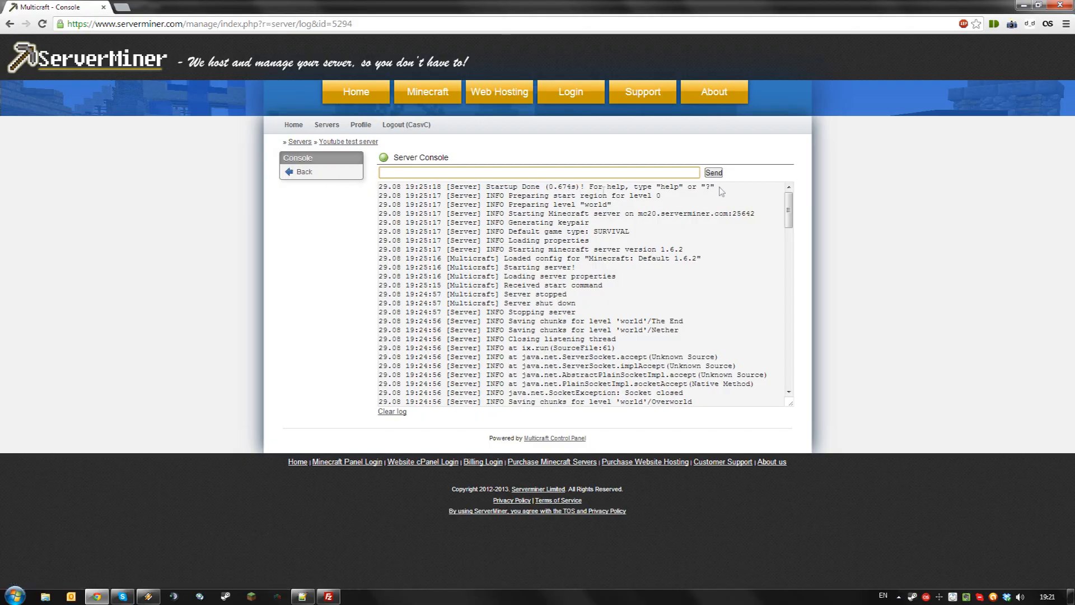
# - Highlight the 'Startup Done' log line, then restart the server from the overview until Online
pyautogui.moveTo(484, 186); pyautogui.dragTo(713, 186)
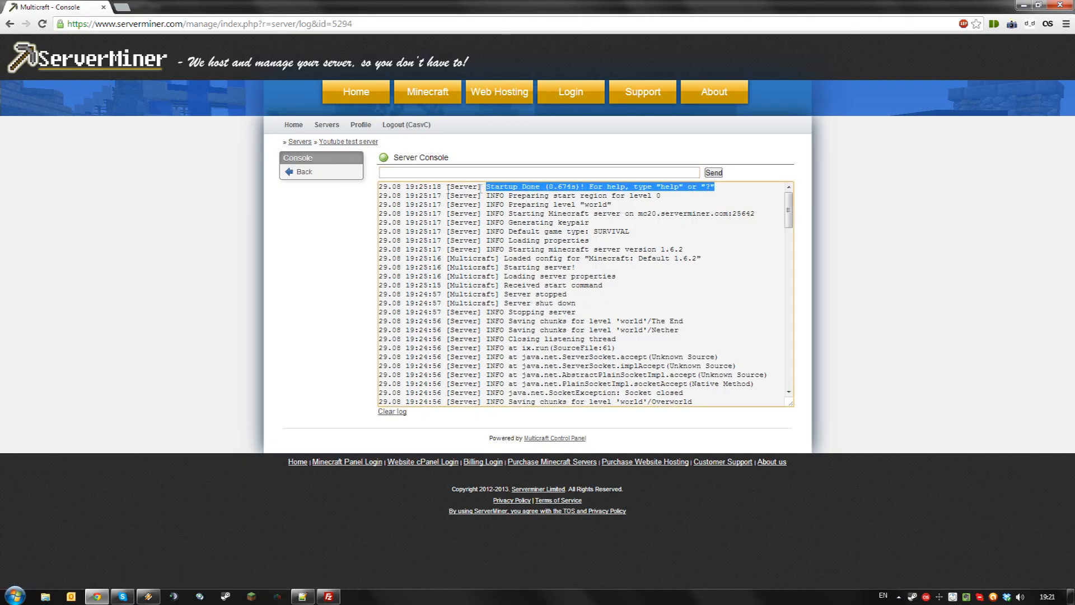
pyautogui.click(303, 171)
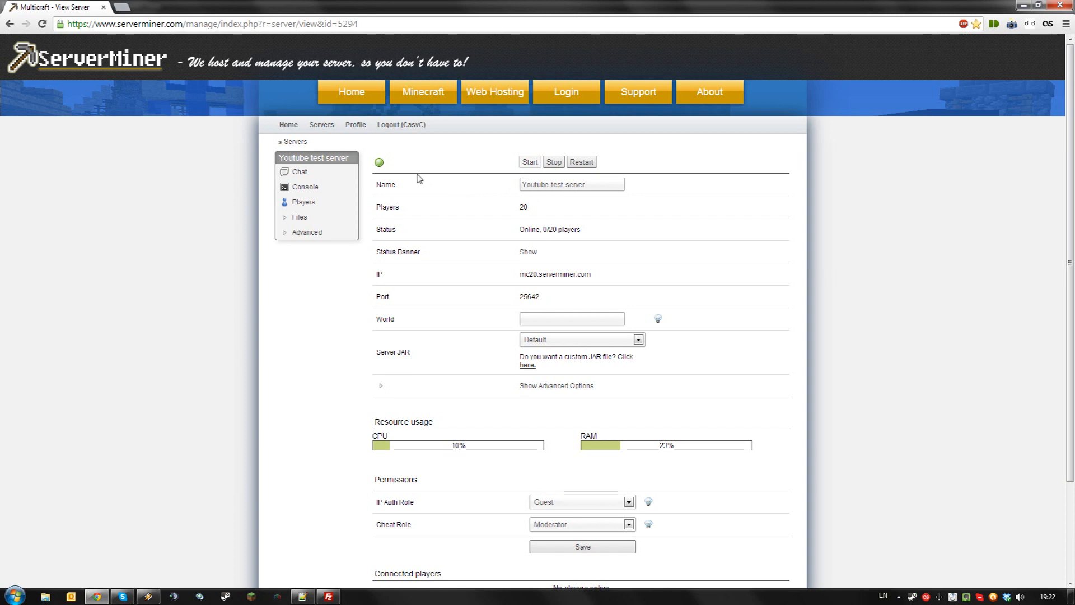
pyautogui.click(552, 162)
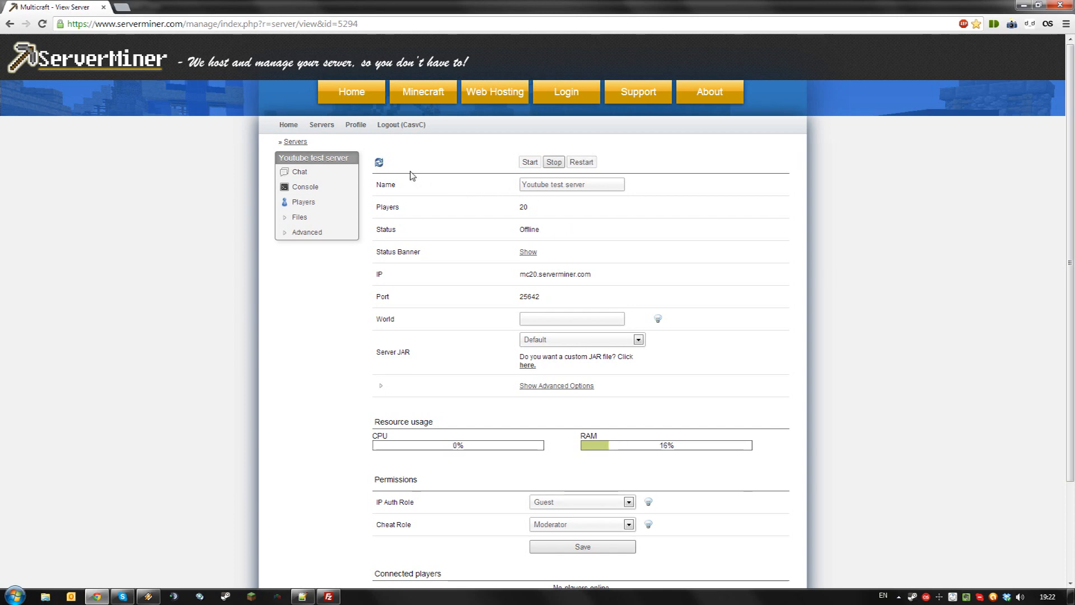
pyautogui.click(529, 162)
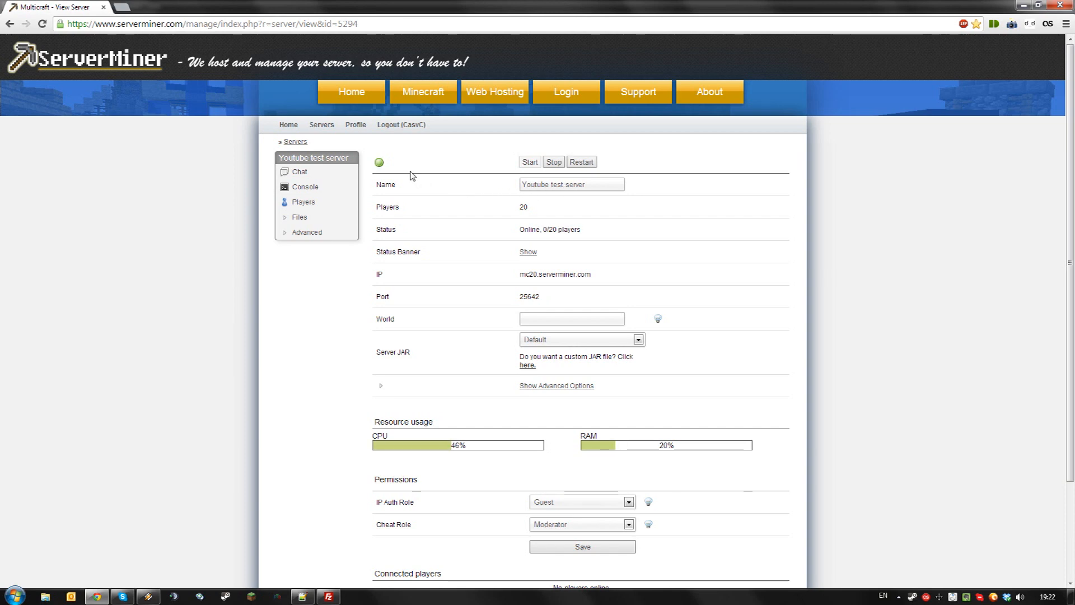